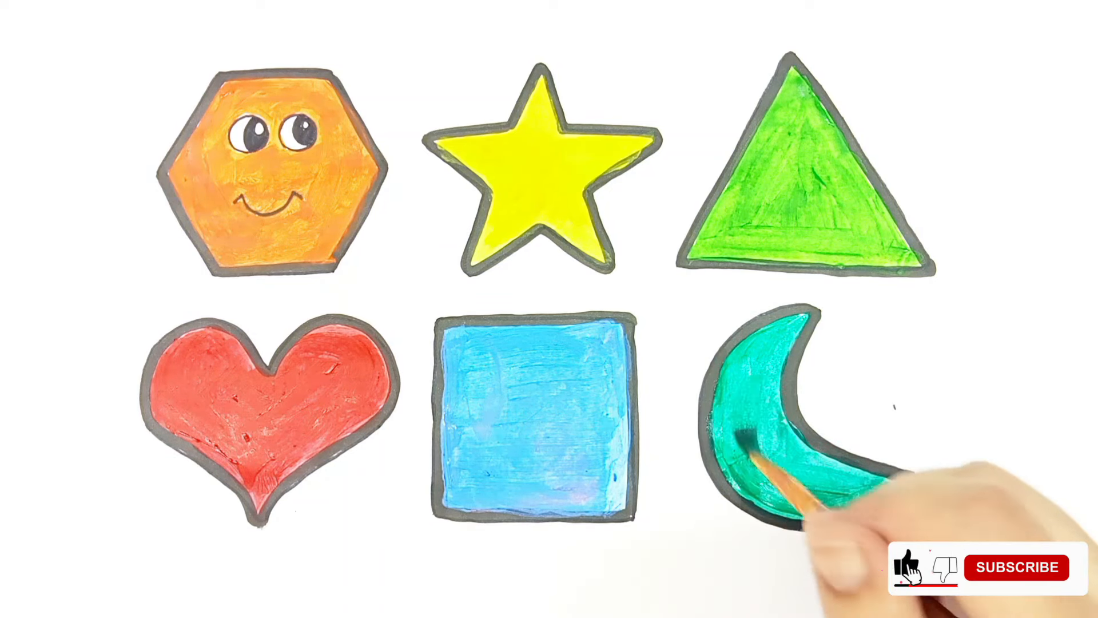
- Fill the black-outlined crescent moon with teal-green paint to match the other shapes
left_click(1016, 566)
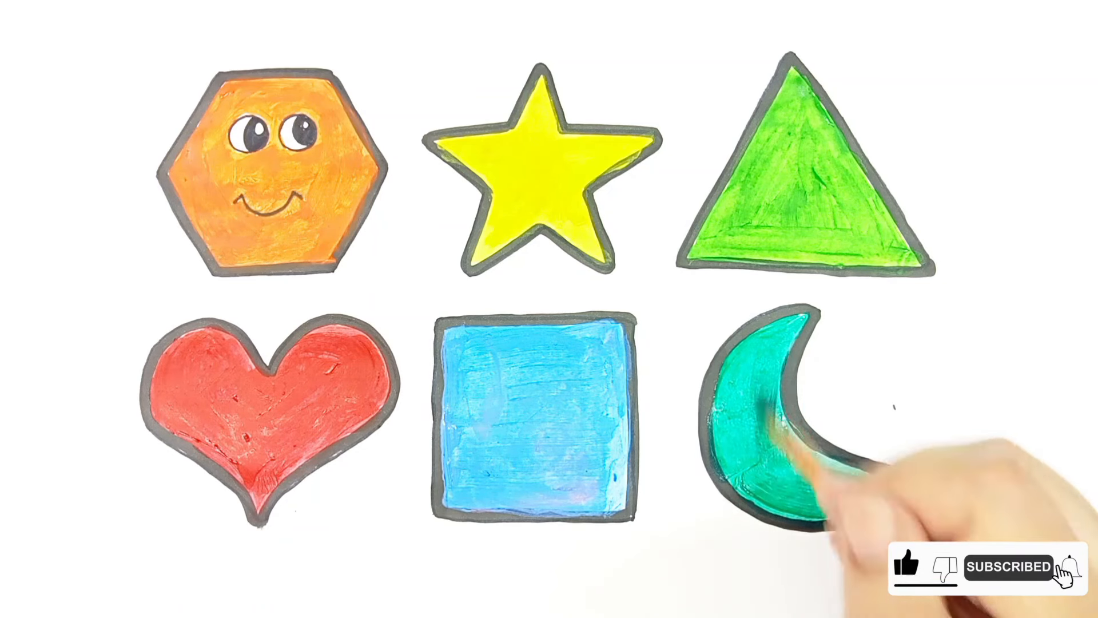